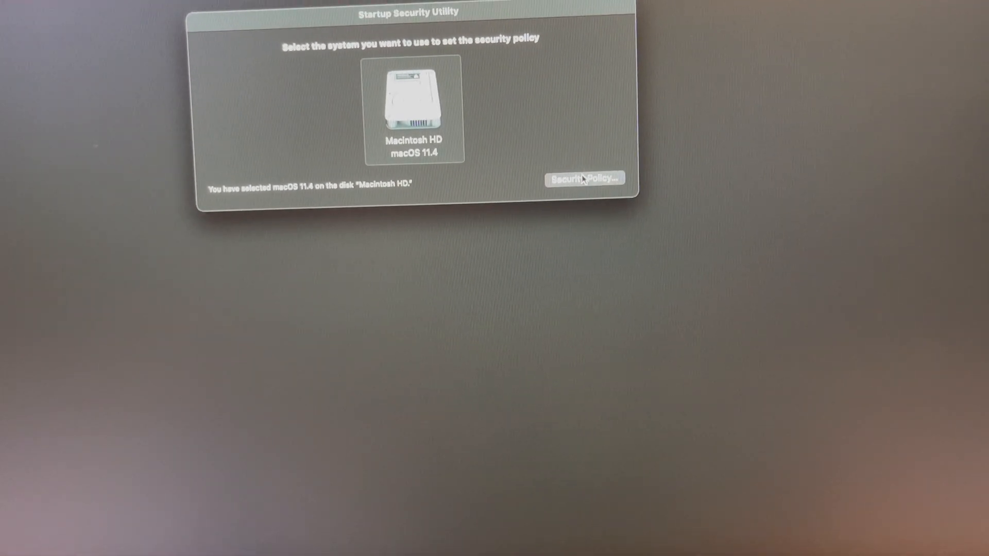
Open the Security Policy options for the Macintosh HD system
left_click(584, 179)
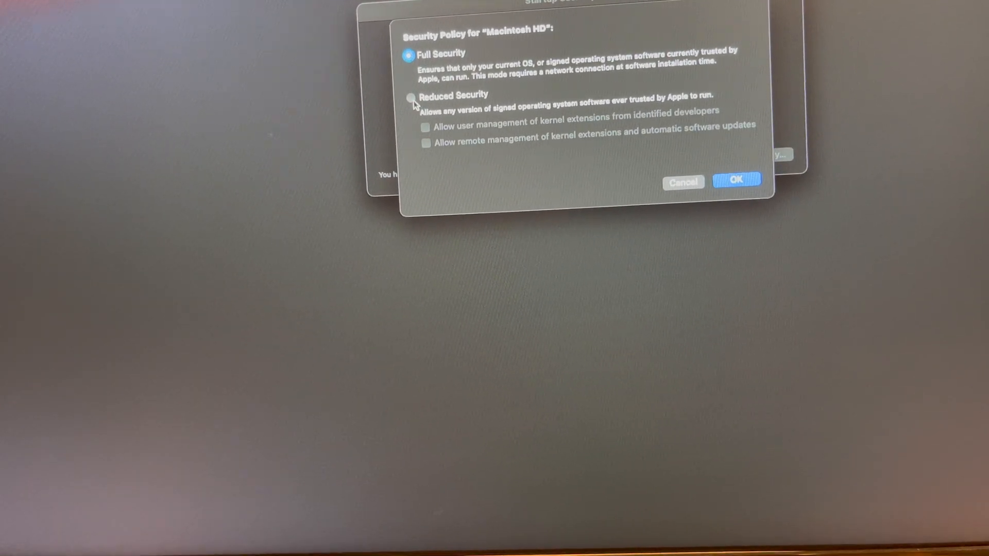
Choose Reduced Security allowing identified developers' kernel extensions, and apply it
left_click(411, 98)
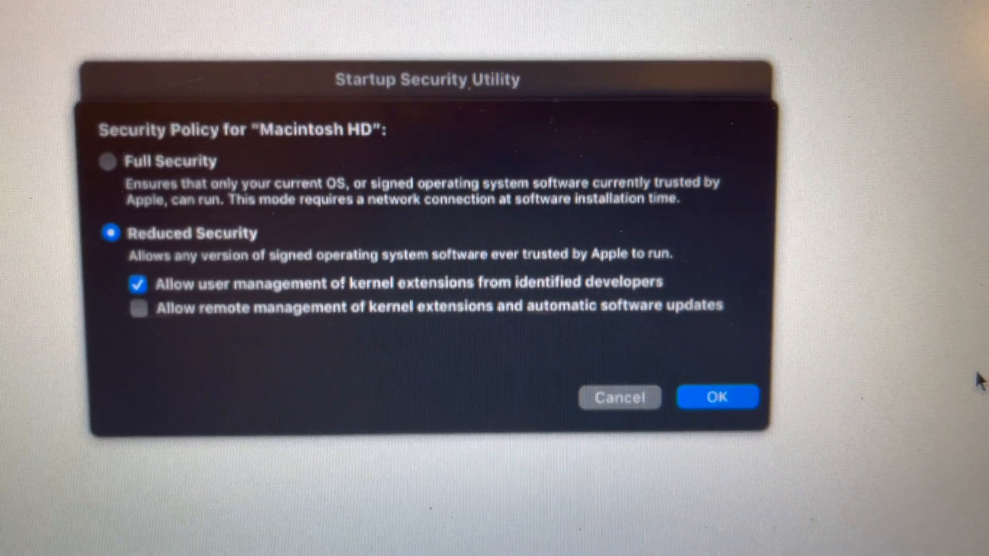
left_click(715, 397)
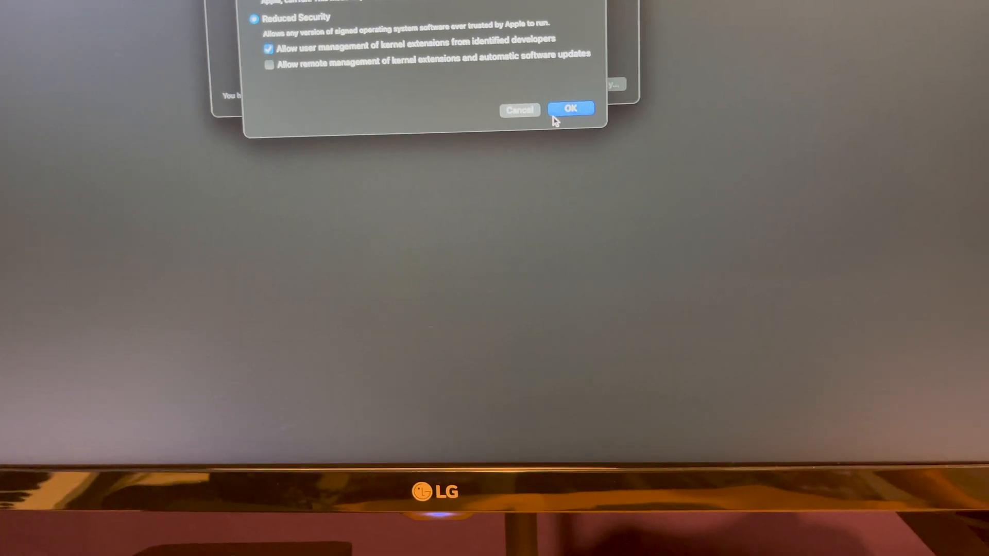
left_click(570, 108)
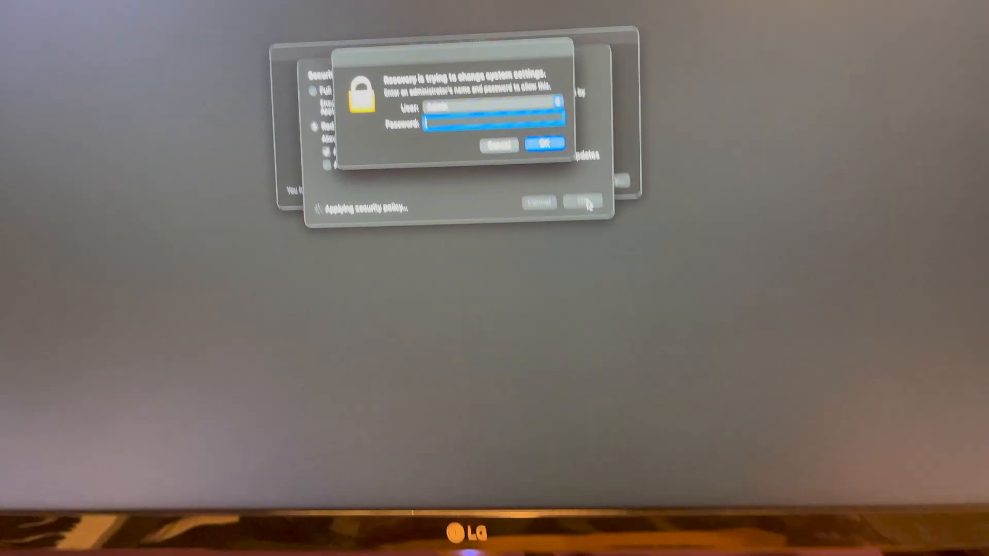
Authenticate with the administrator password so Reduced Security is applied to Macintosh HD
type("••••")
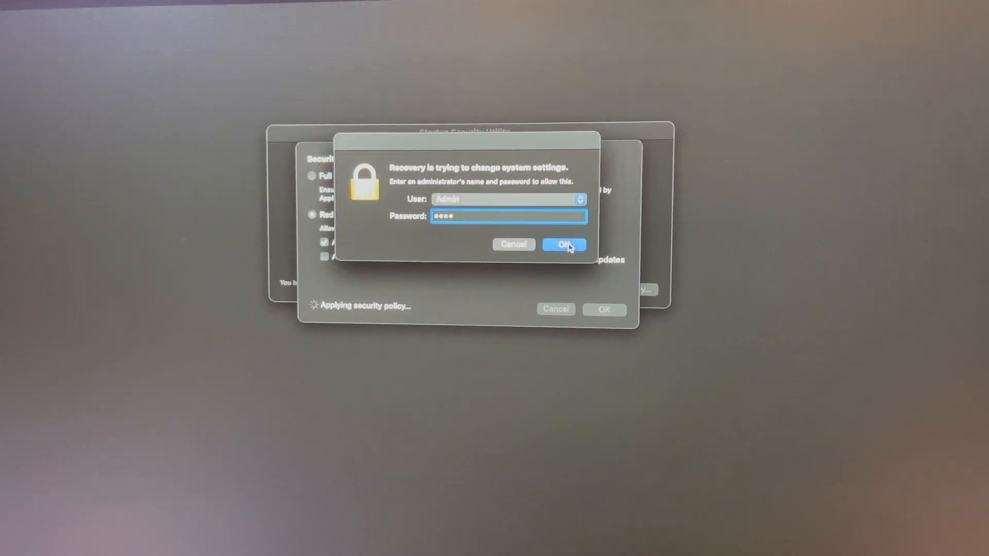
left_click(563, 245)
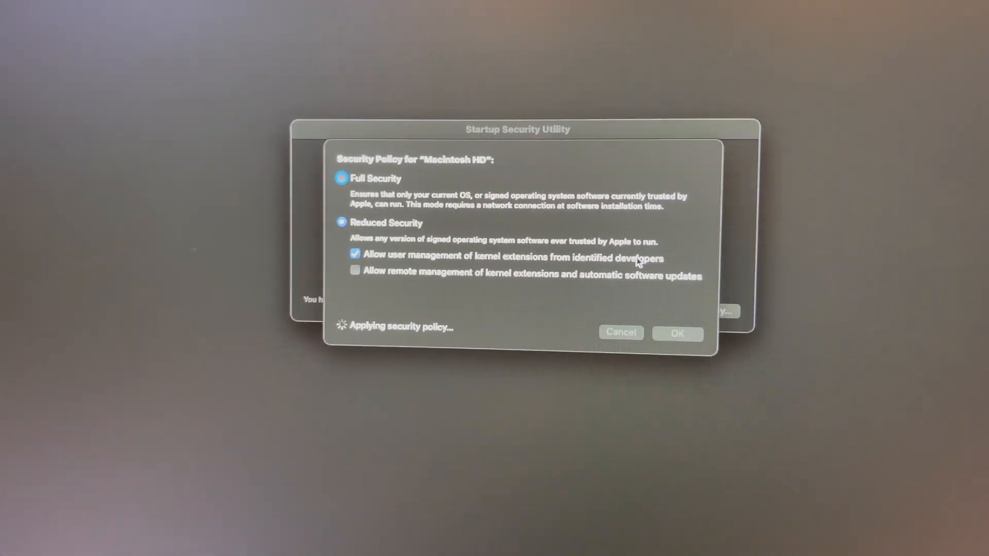
left_click(676, 334)
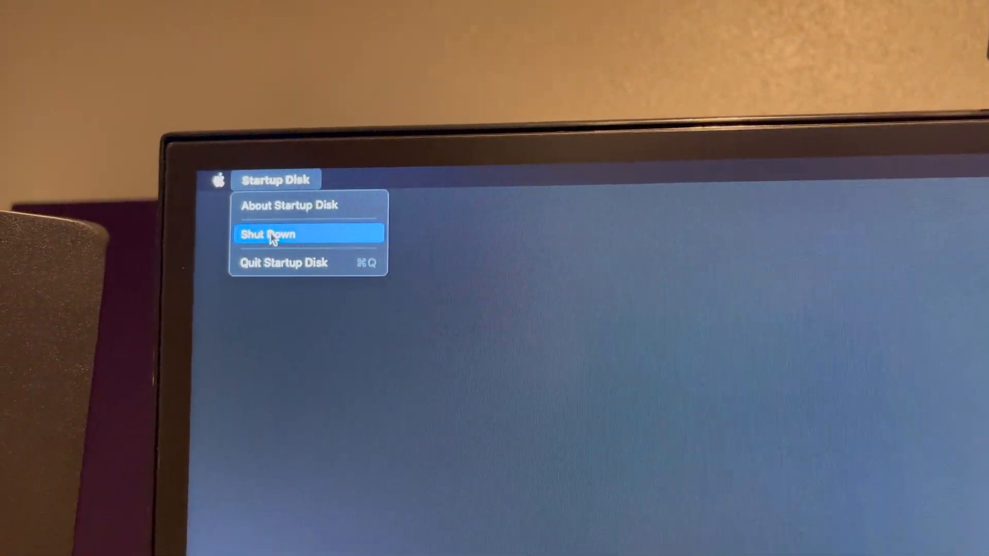
mouse_move(294, 261)
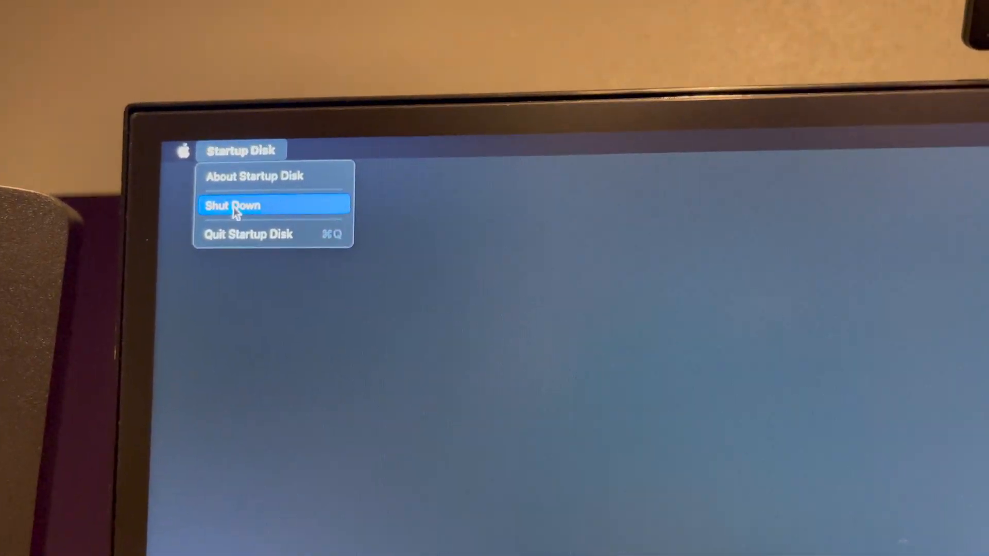
Choose Shut Down from the Startup Disk menu to power off the Mac
left_click(232, 206)
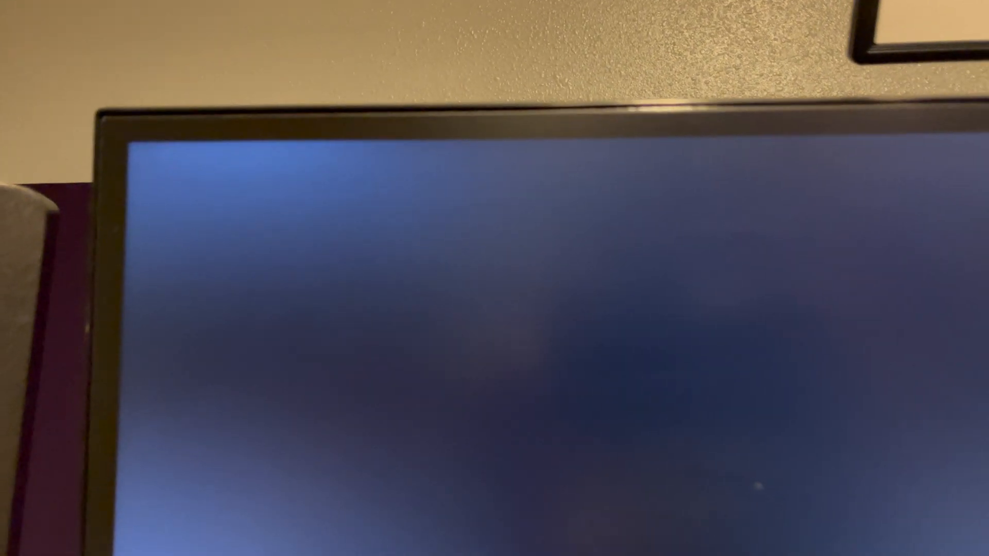